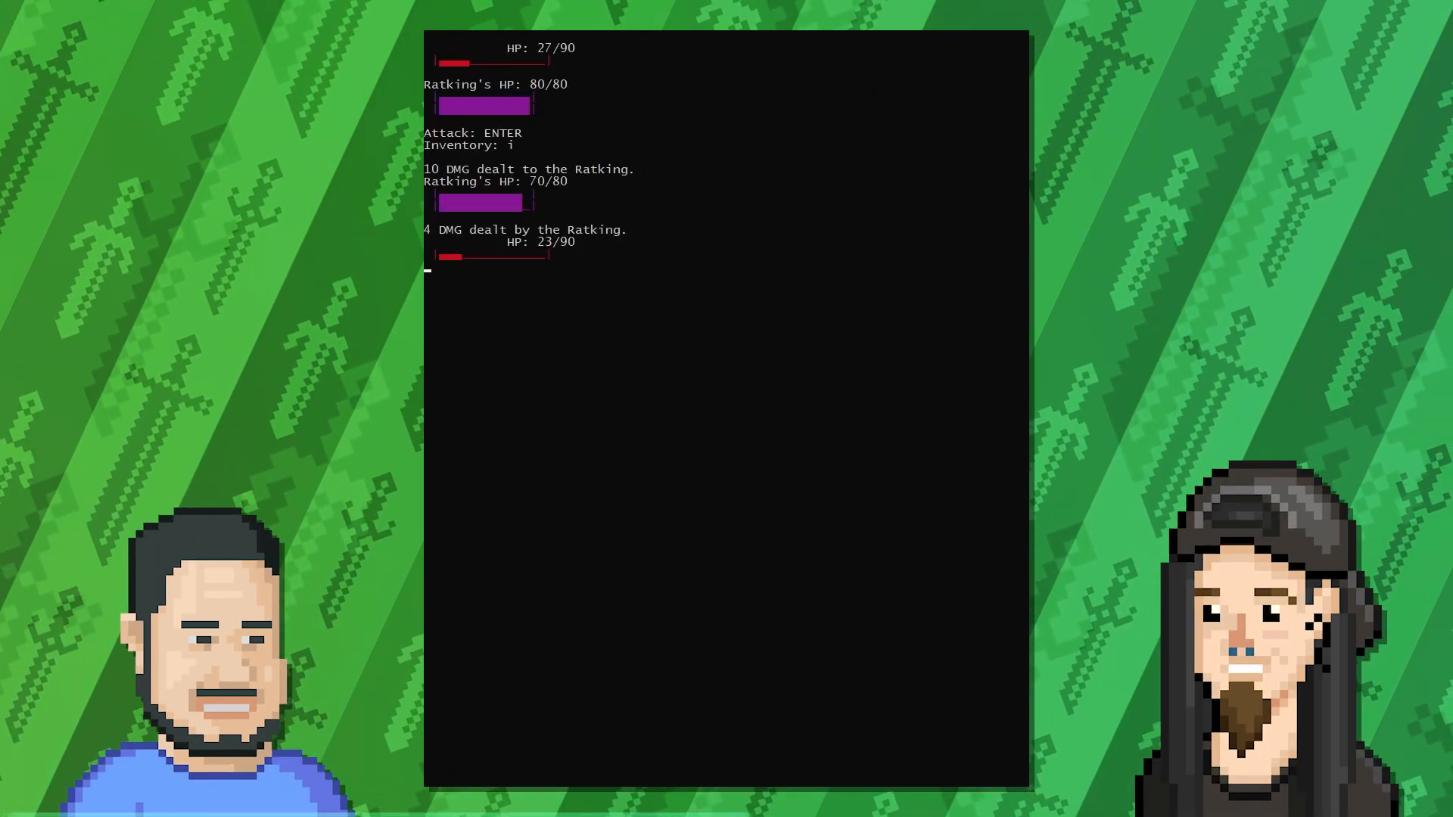
# Attack the Ratking over several turns and watch both HP bars drop.
pyautogui.press('enter')
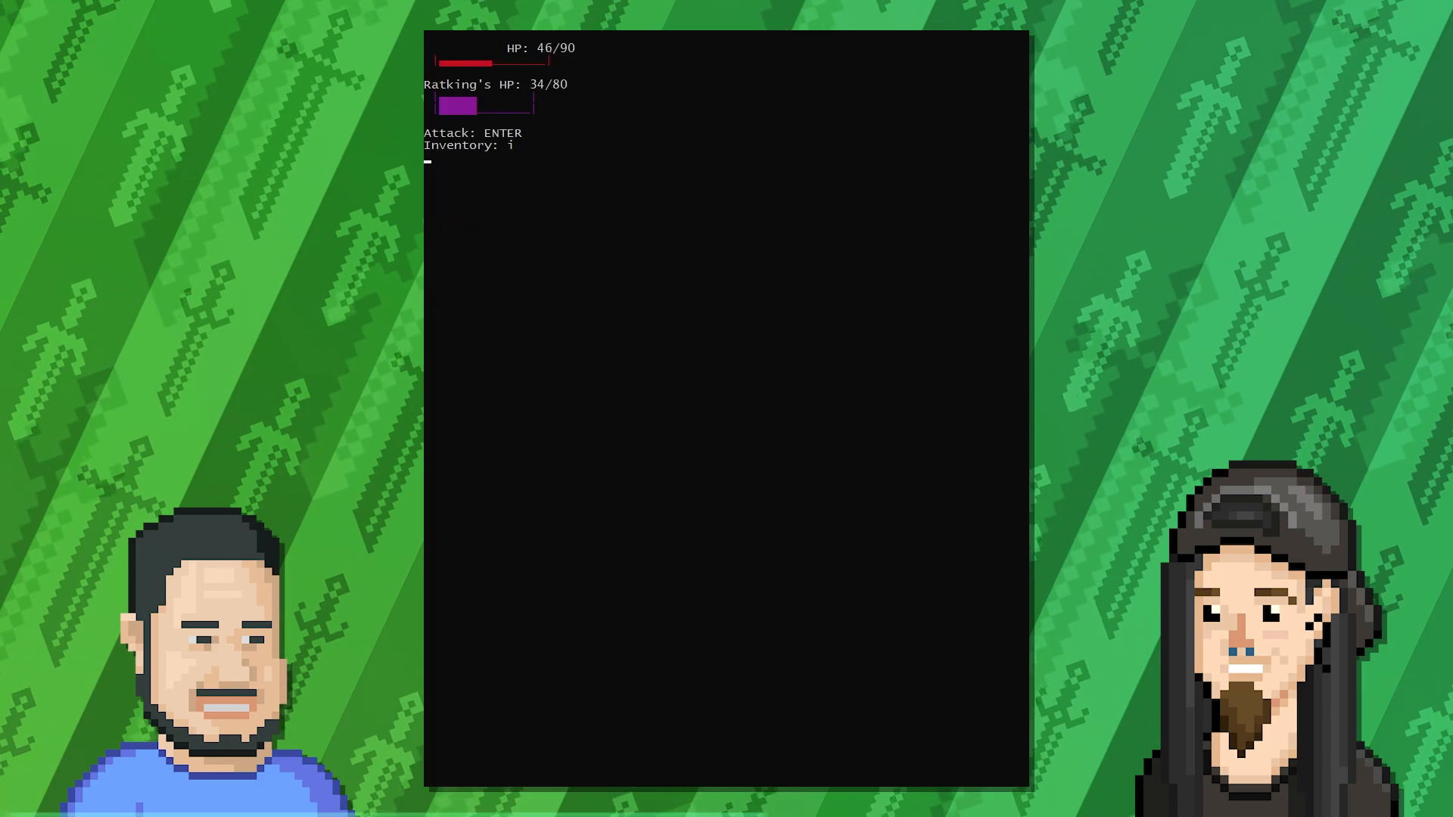
pyautogui.press('enter')
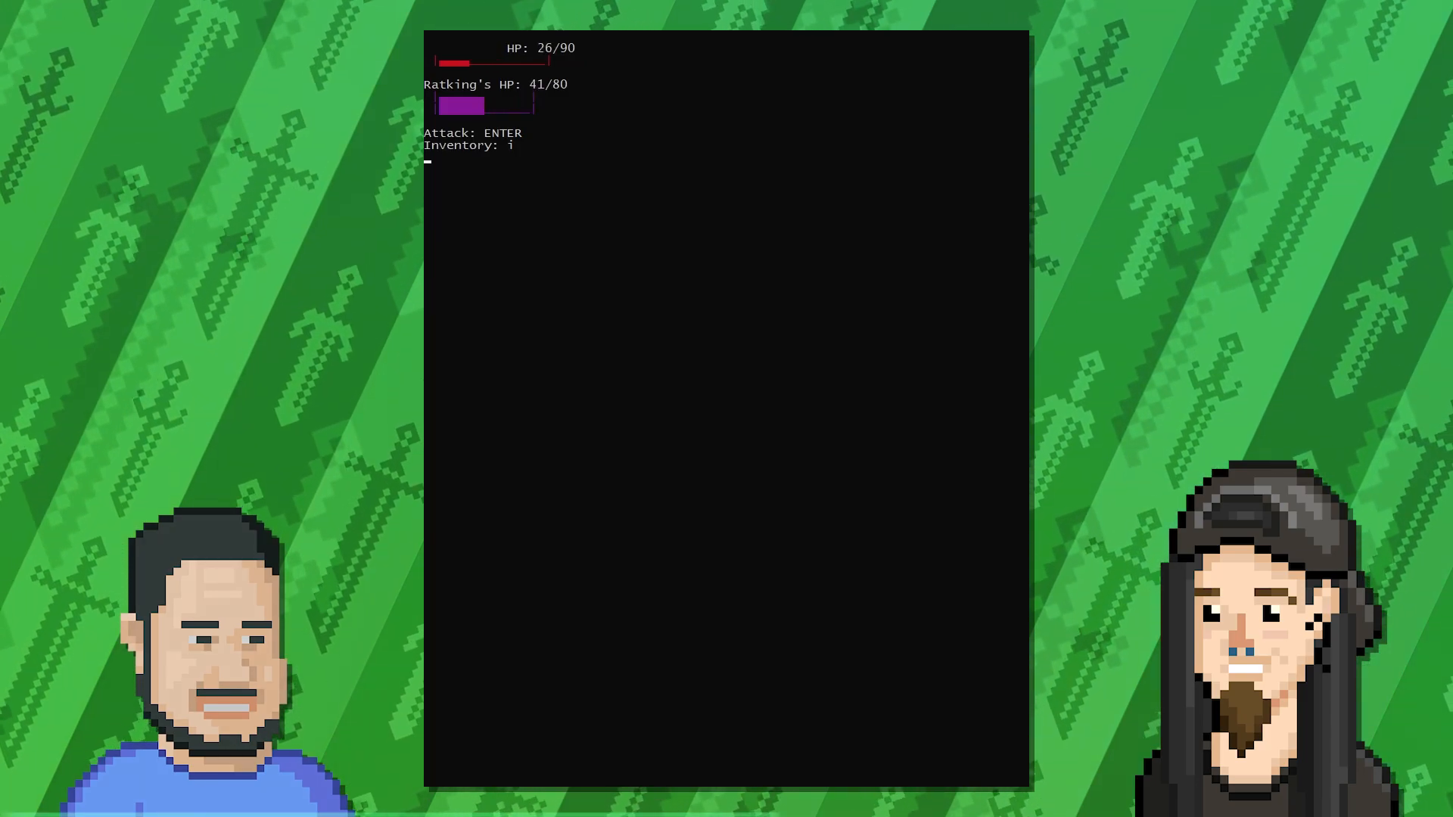
pyautogui.press('enter')
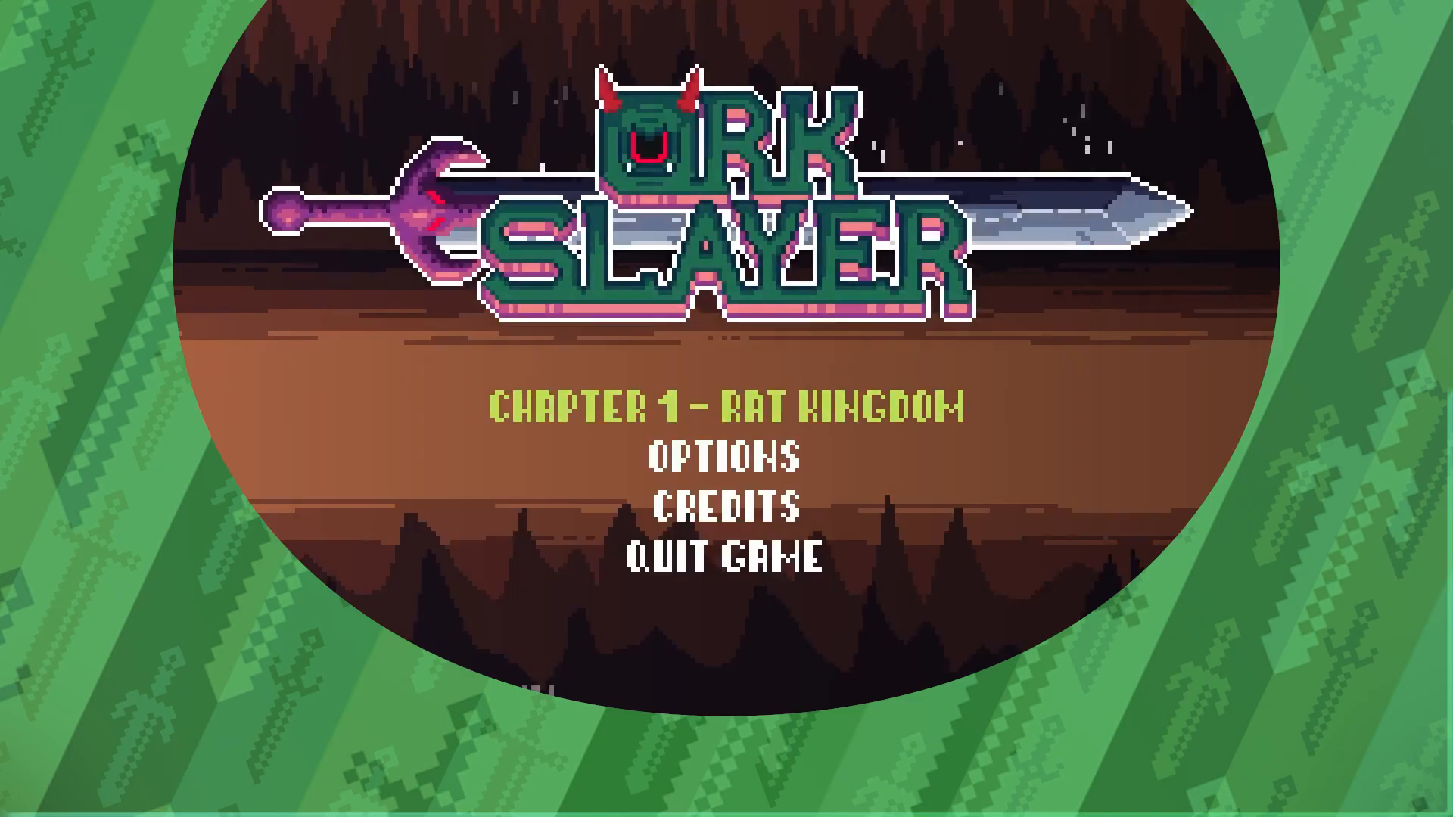
# Launch the Pygame Ork Slayer and land on its title menu.
pyautogui.click(729, 410)
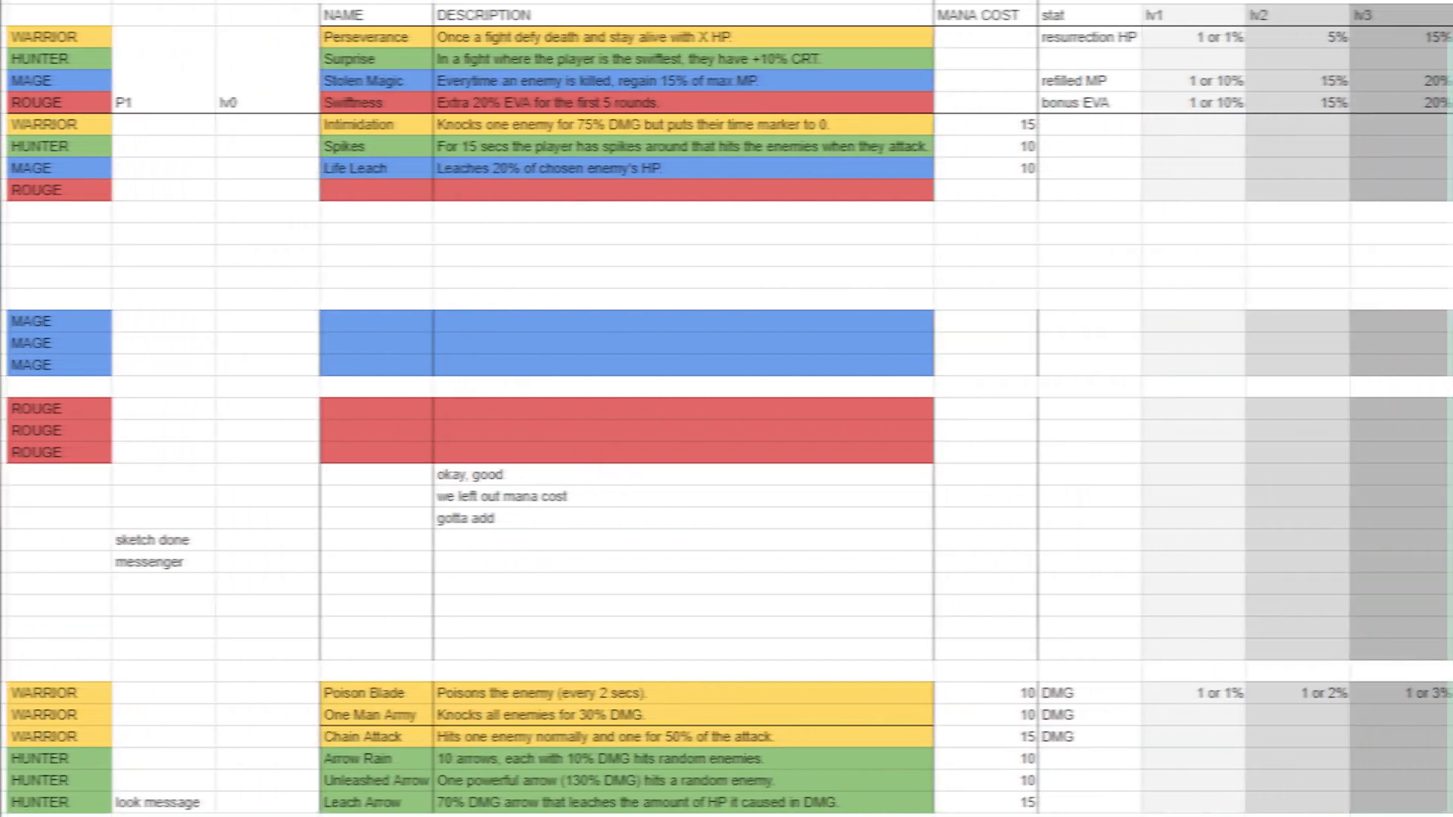
pyautogui.hscroll(3)
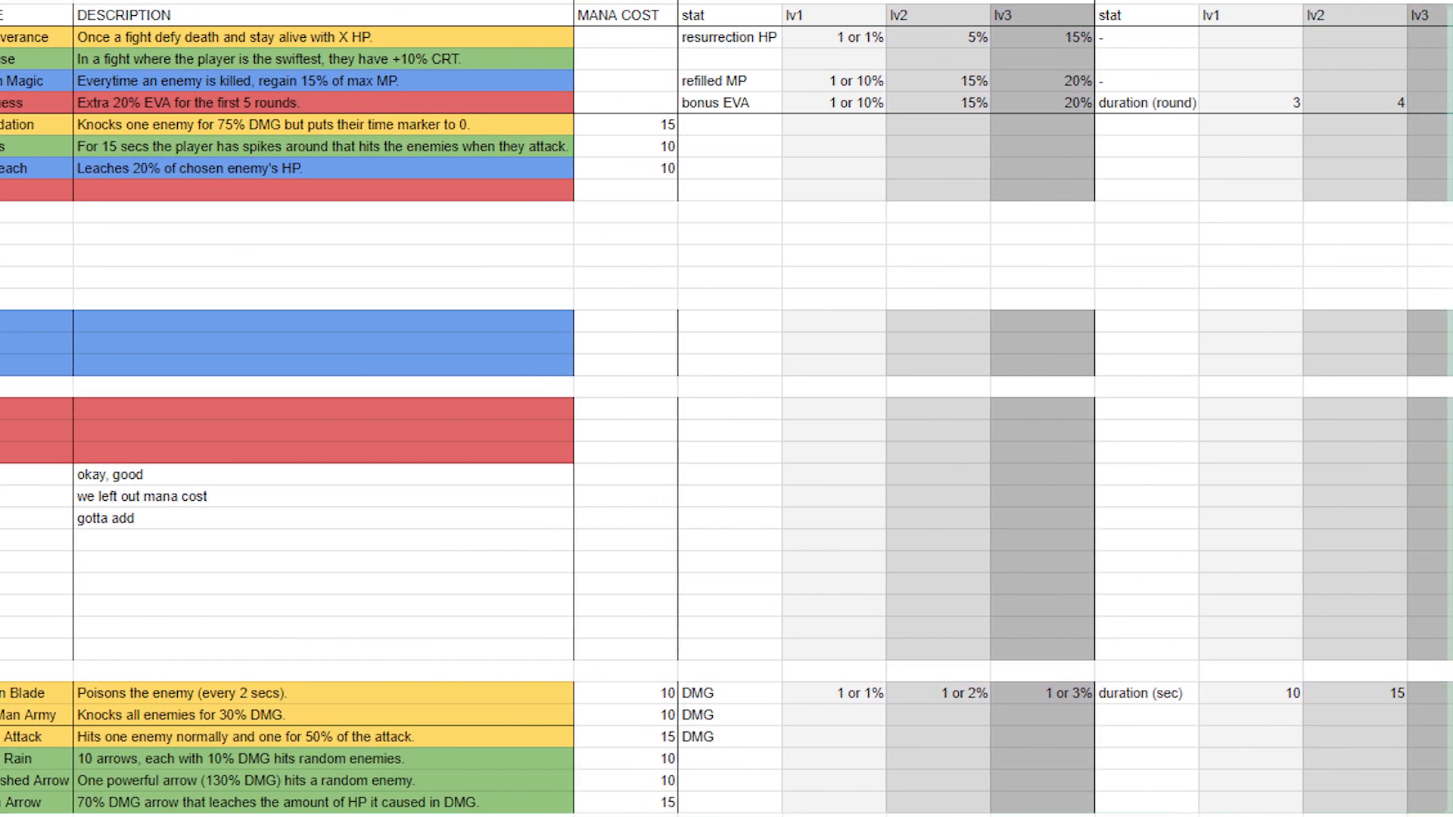
pyautogui.hscroll(3)
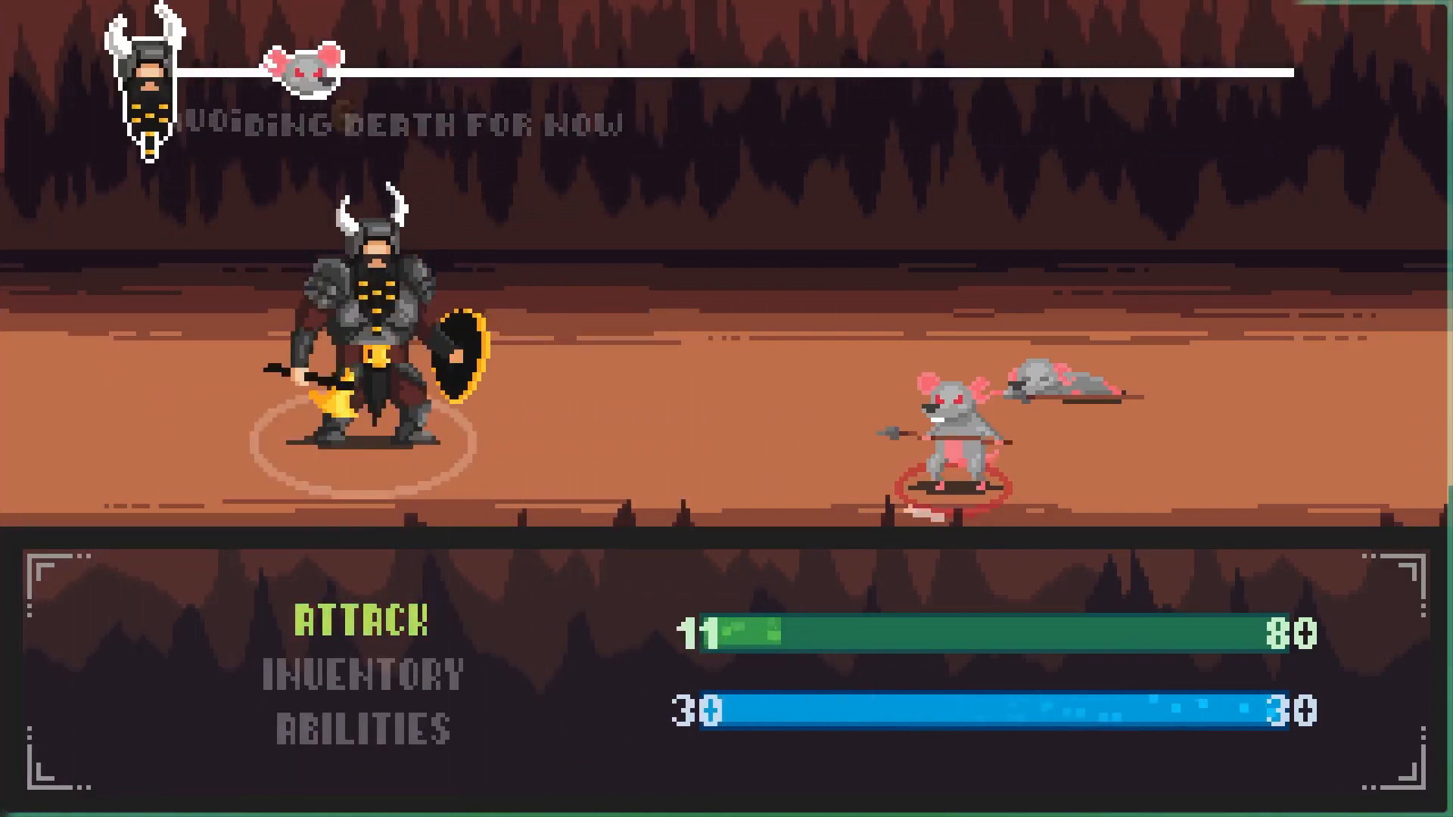
# Choose Attack against the rats, felling one as the hero falls to 11/80 HP.
pyautogui.click(360, 671)
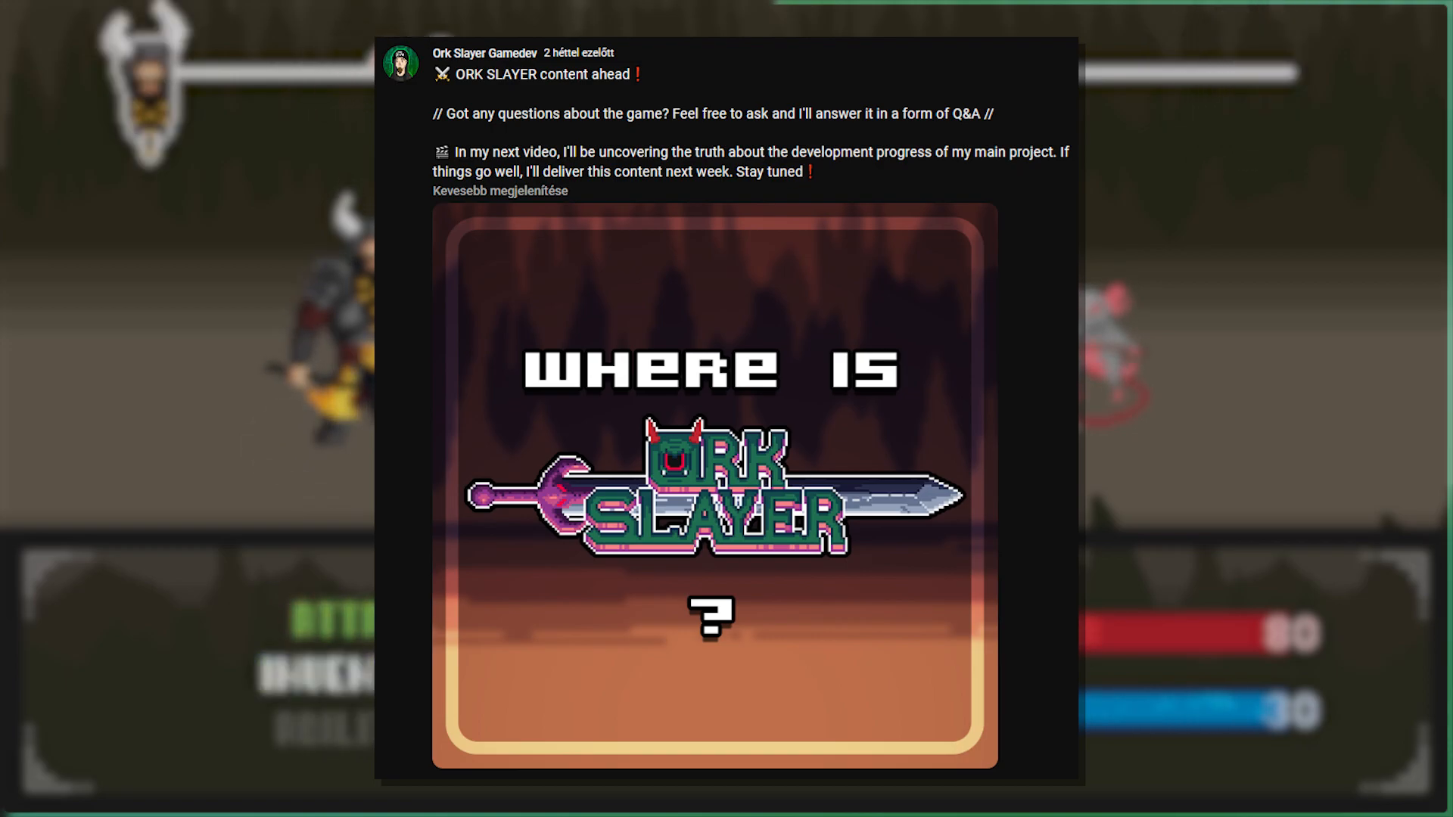
# Scroll the Community tab down to the 'Where is Ork Slayer?' Q&A post.
pyautogui.scroll(-3)
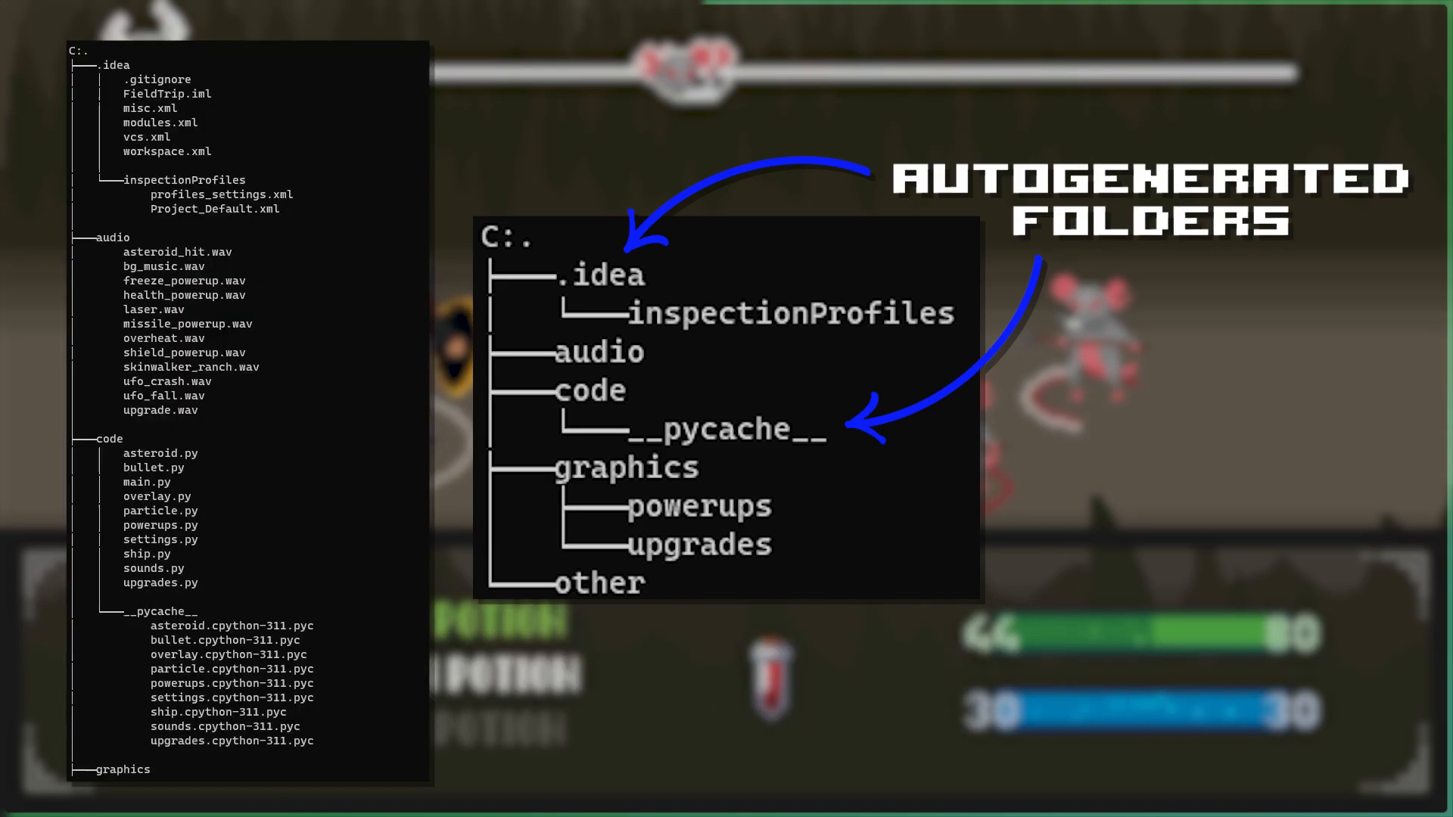
pyautogui.scroll(-3)
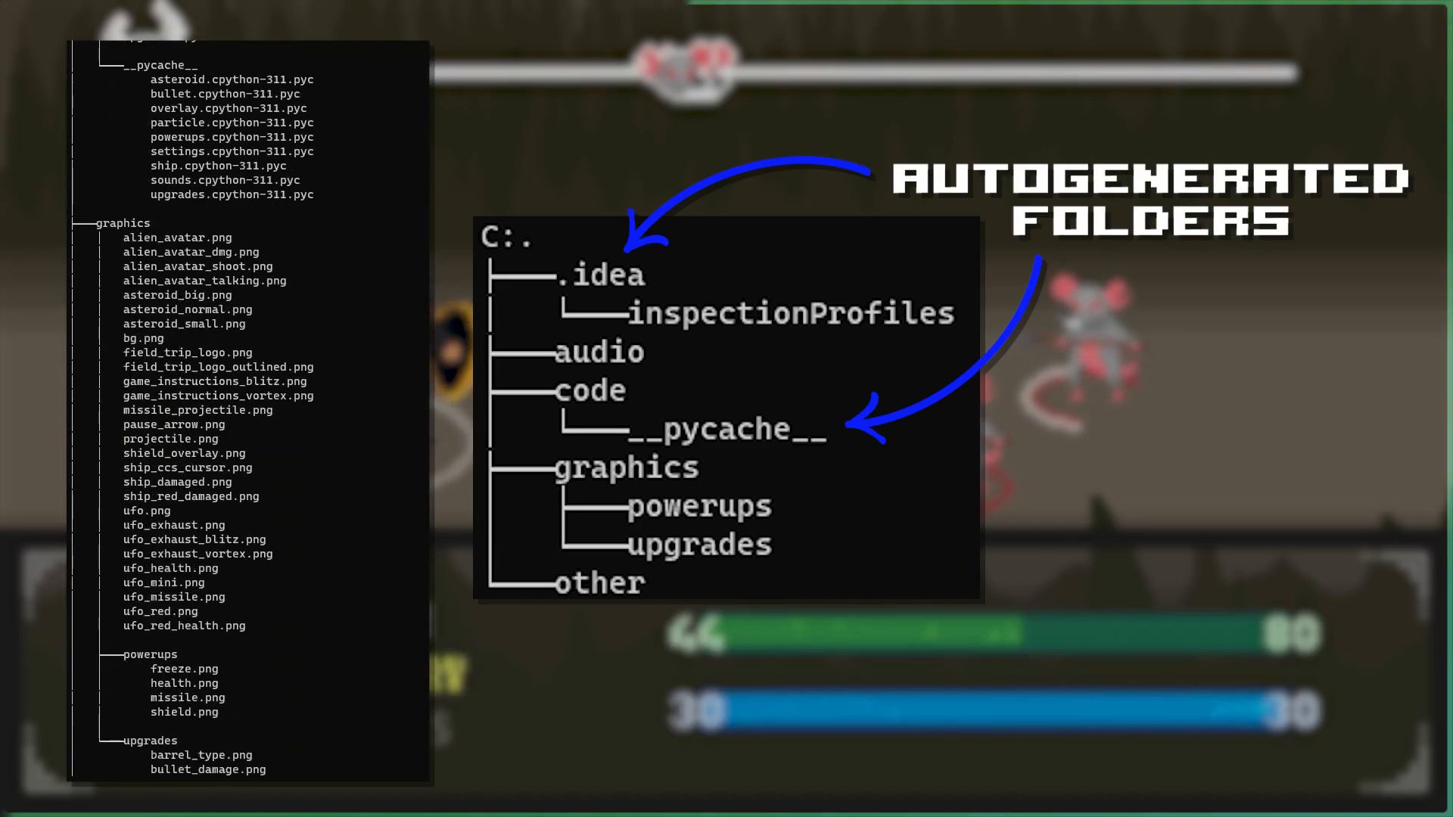
pyautogui.scroll(-3)
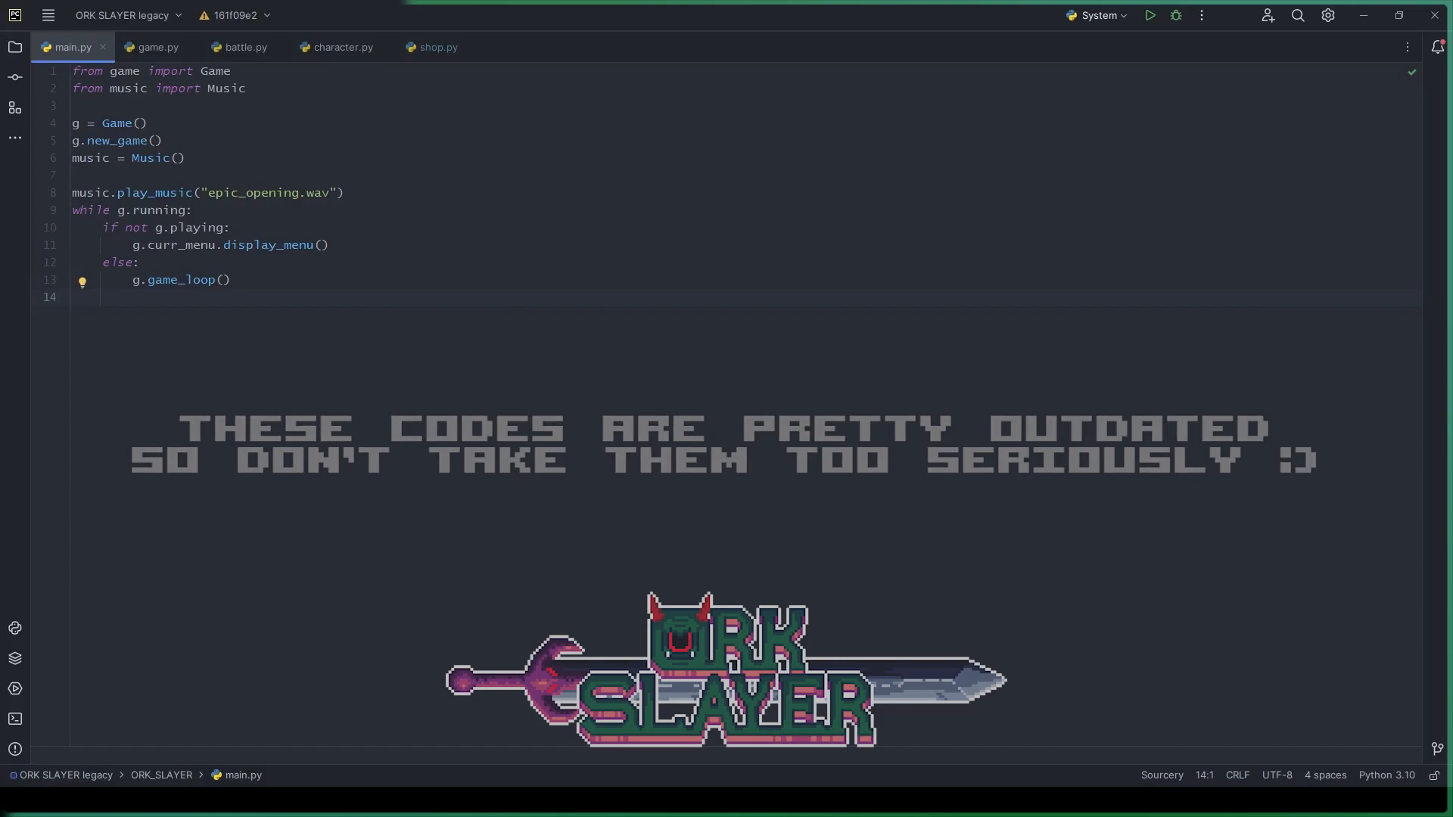
# Switch to game.py then shop.py and scroll through the Weaponsmith, Armorer, Jeweler, Alchemist and Equipment classes.
pyautogui.click(156, 47)
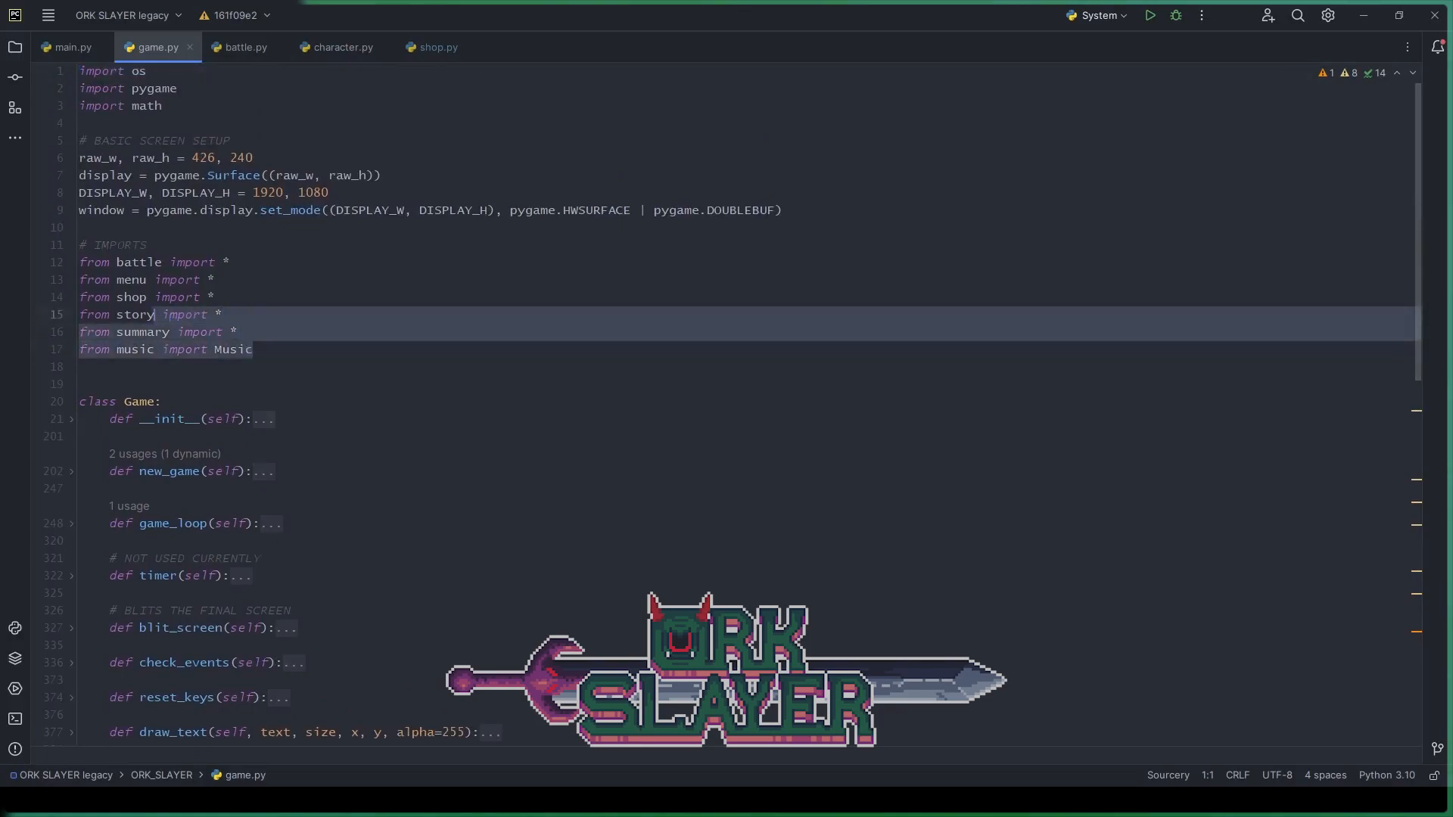
pyautogui.click(436, 46)
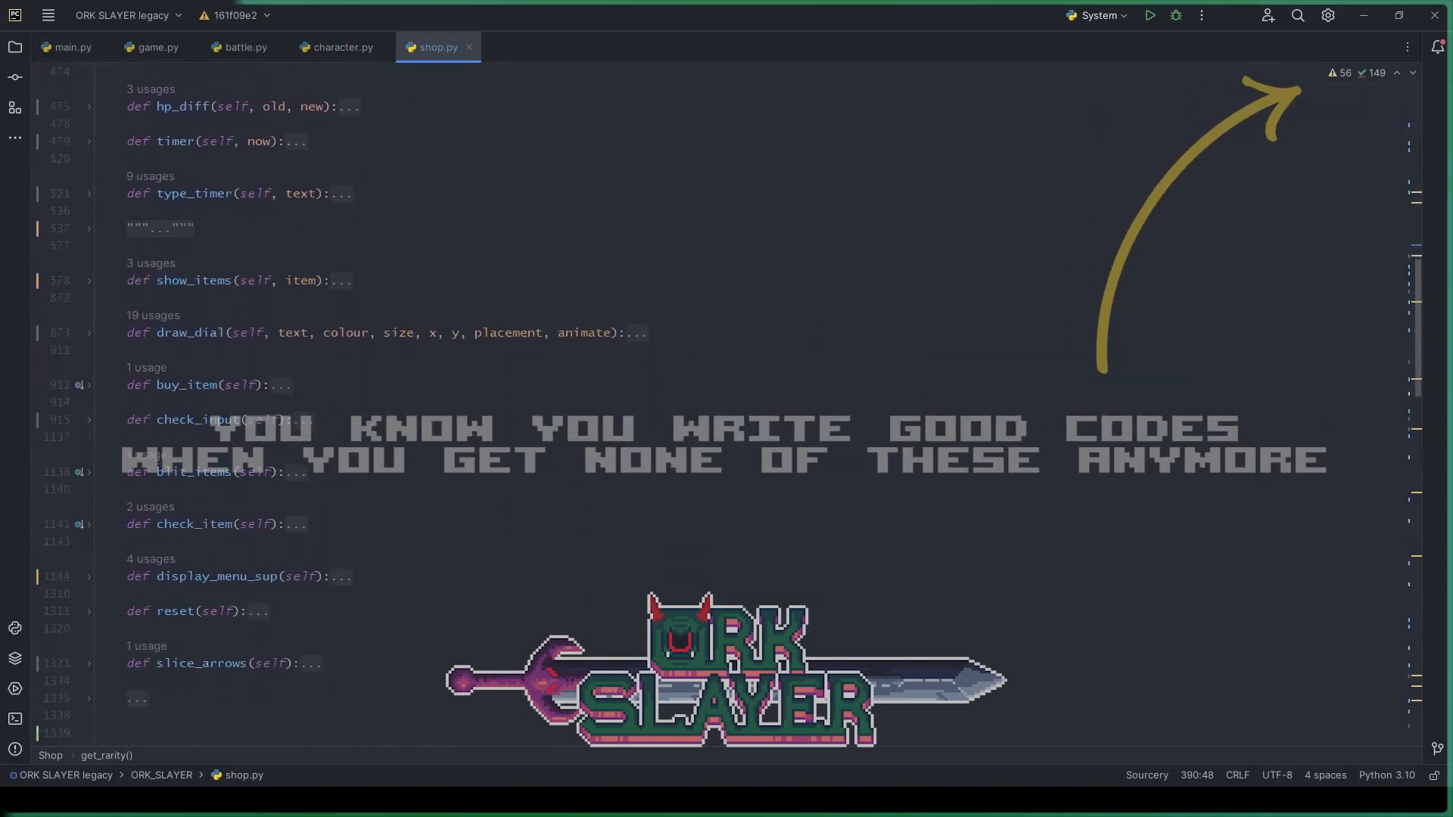
pyautogui.scroll(-3)
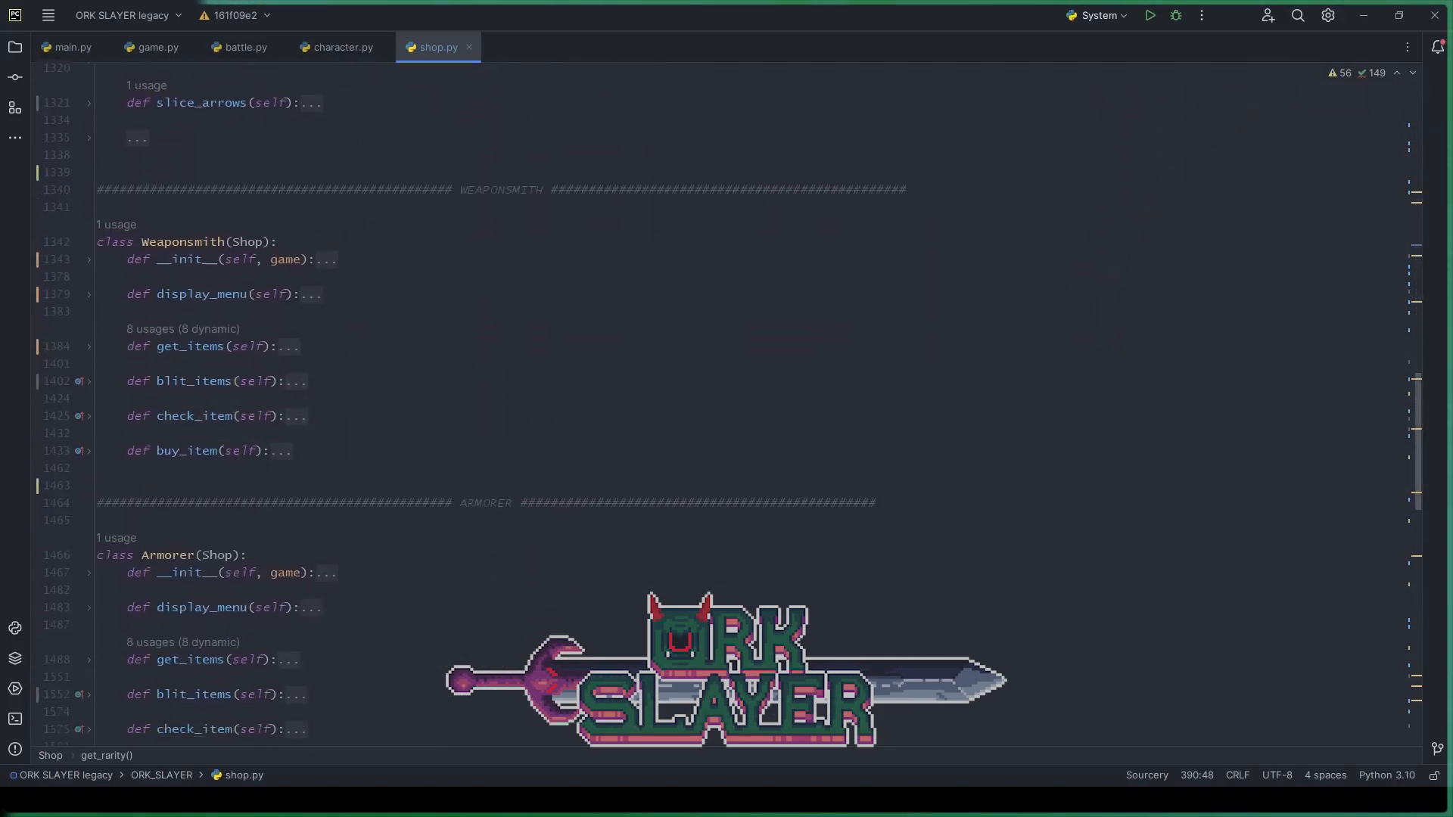
pyautogui.scroll(-3)
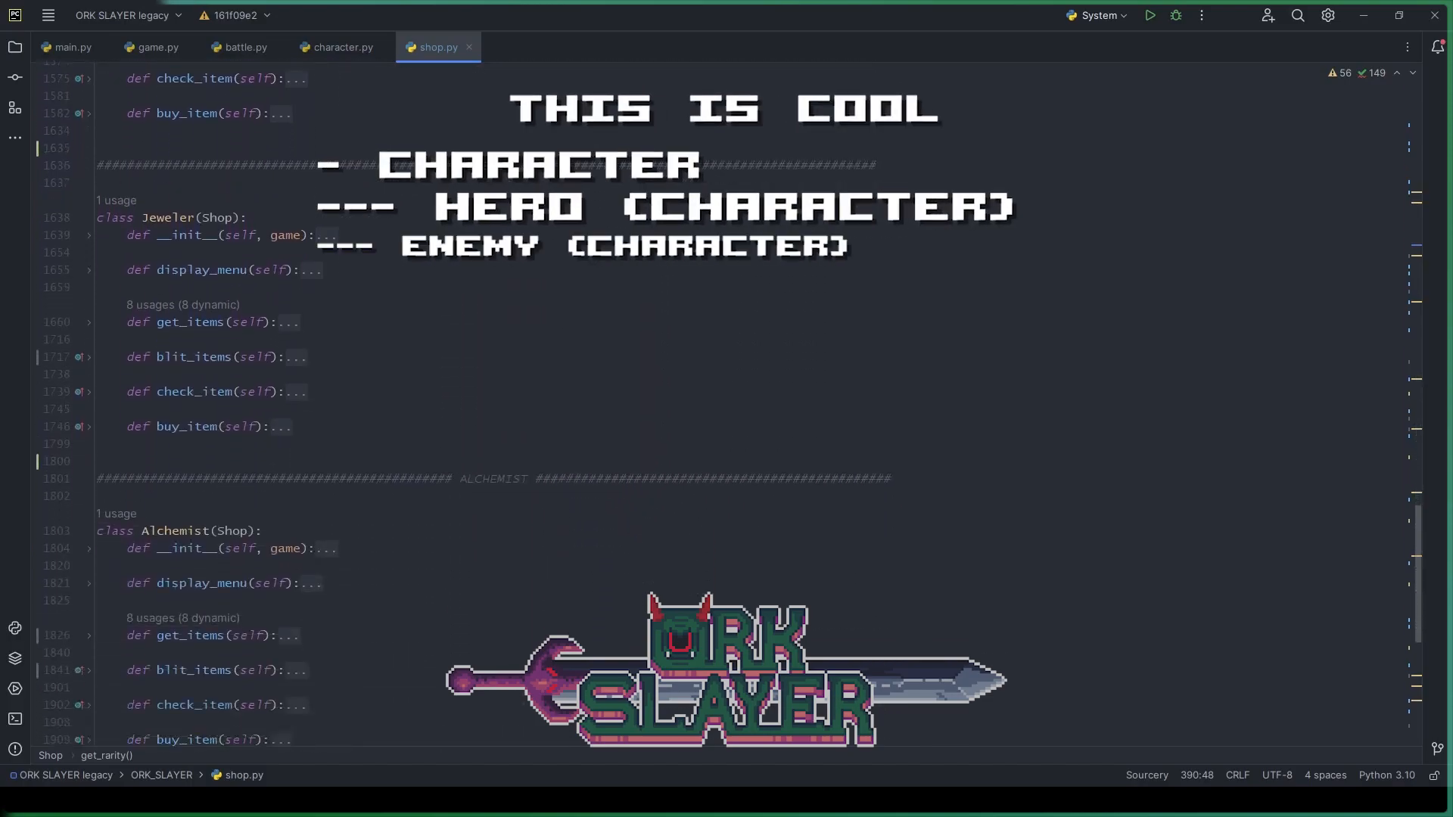
pyautogui.scroll(-3)
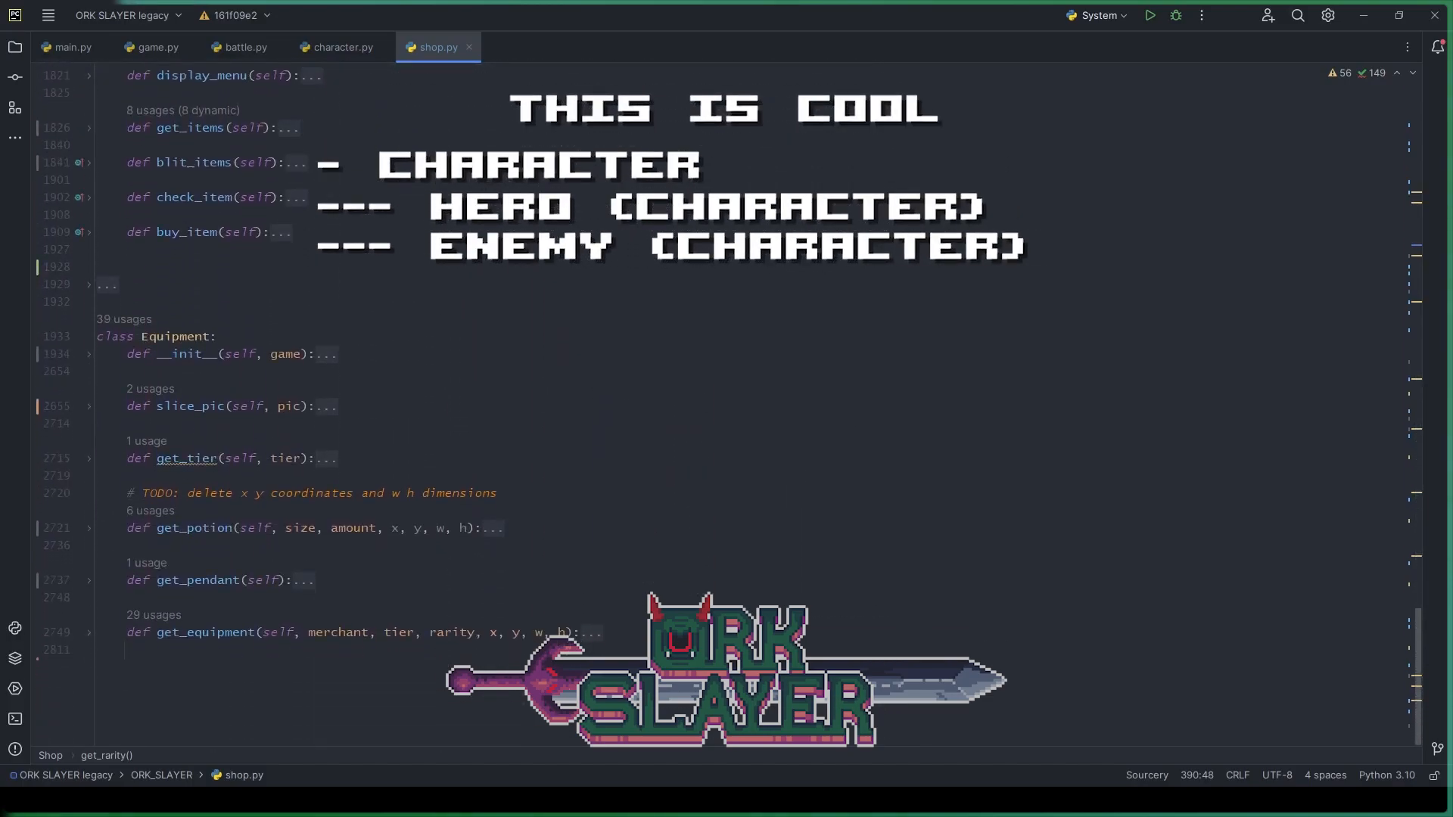